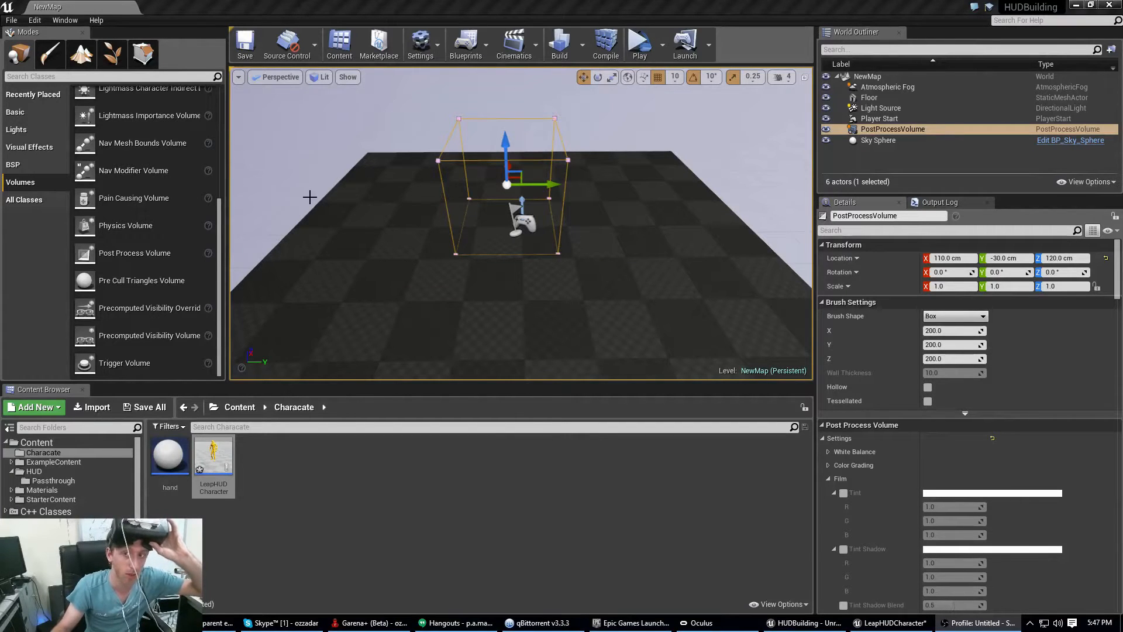
{"action": "mouse_move", "coordinate": [323, 198]}
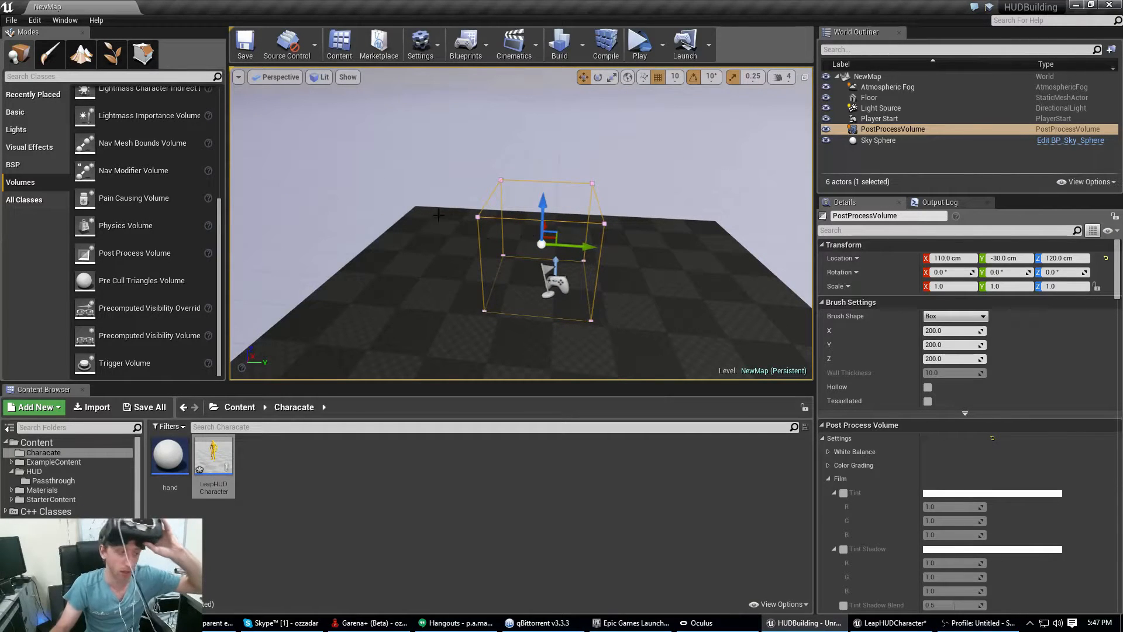
{"action": "mouse_move", "coordinate": [203, 471]}
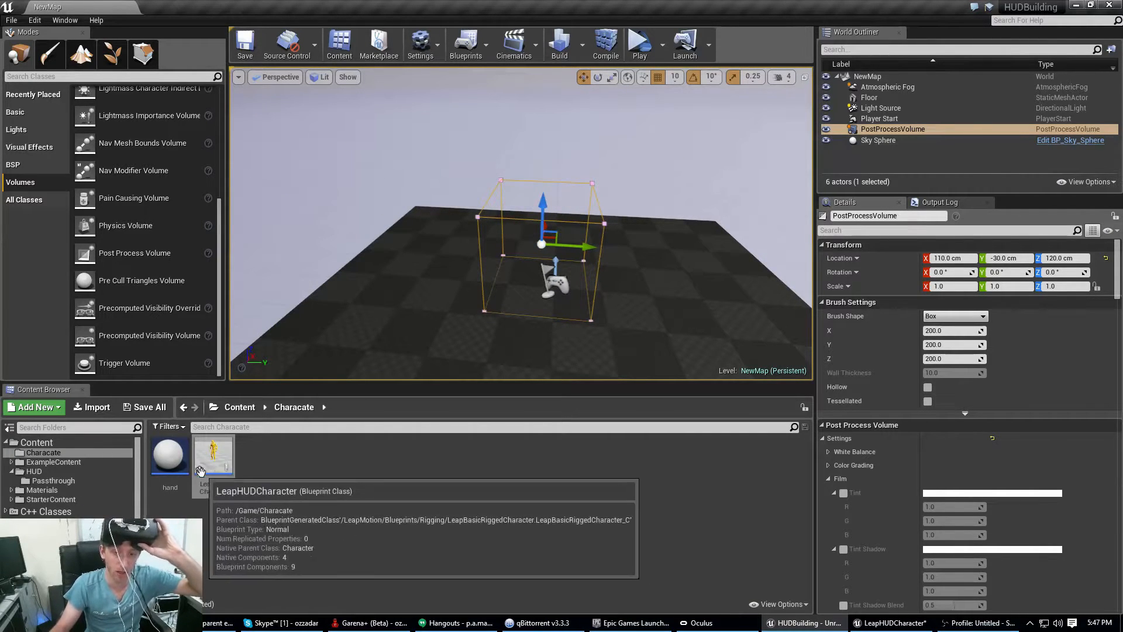
{"action": "mouse_move", "coordinate": [252, 483]}
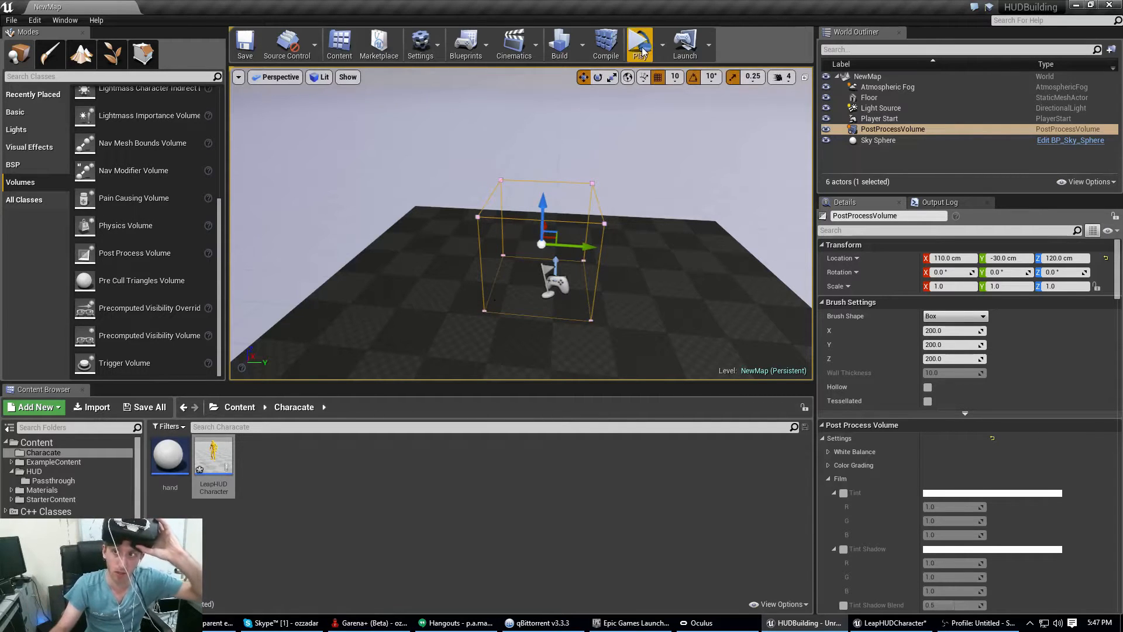
{"action": "mouse_move", "coordinate": [640, 45]}
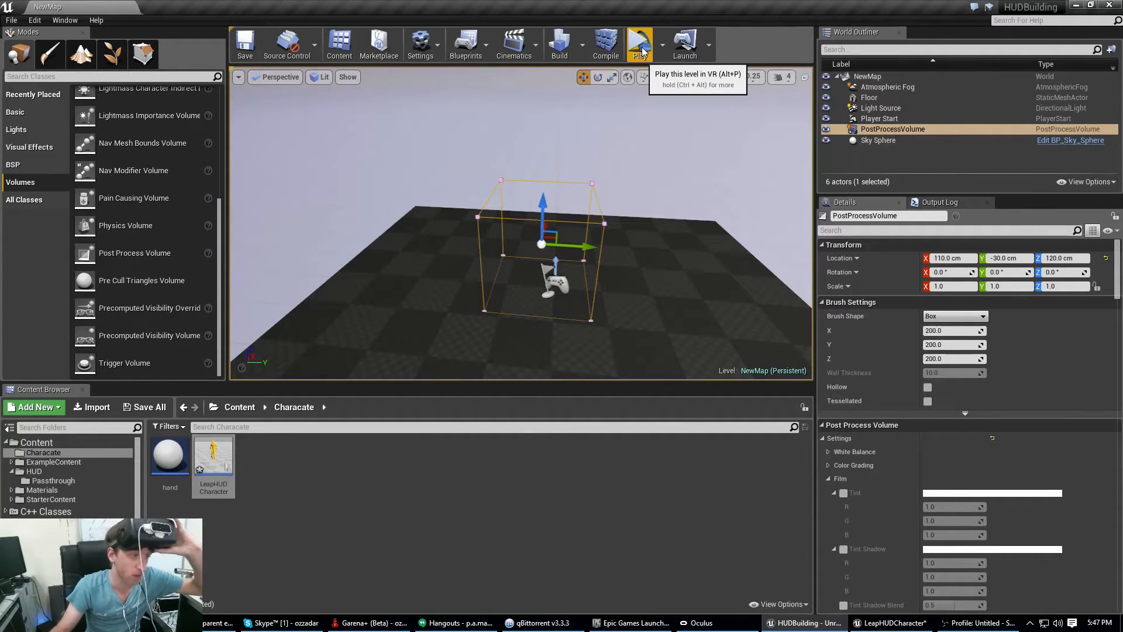
- Launch the HUDBuilding level in VR Preview from the Play menu
{"action": "left_click", "coordinate": [641, 44]}
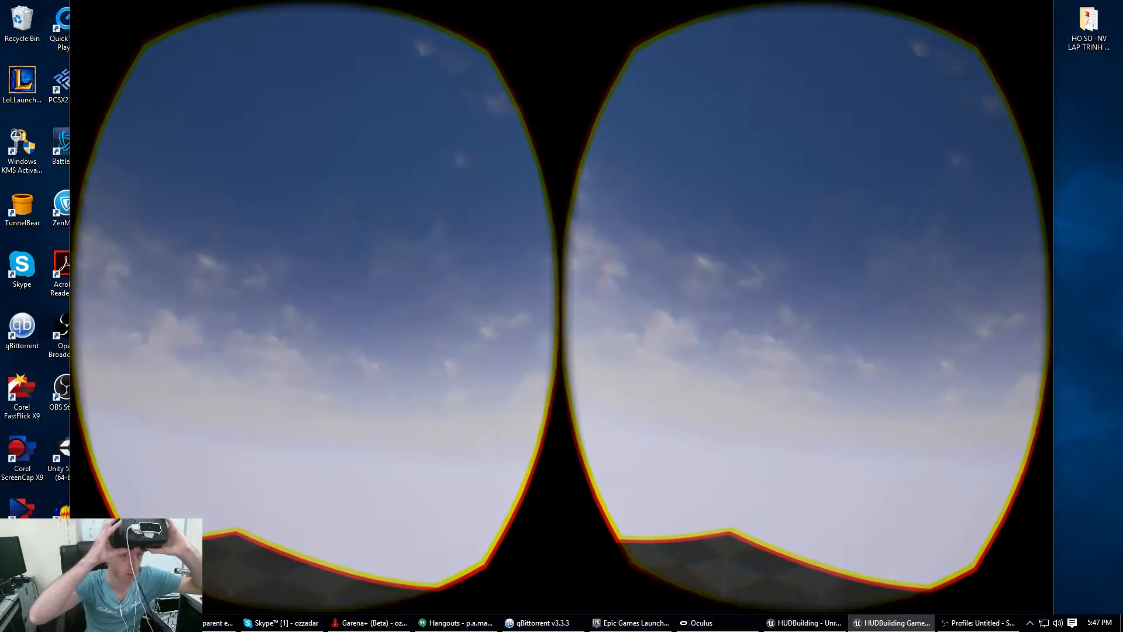